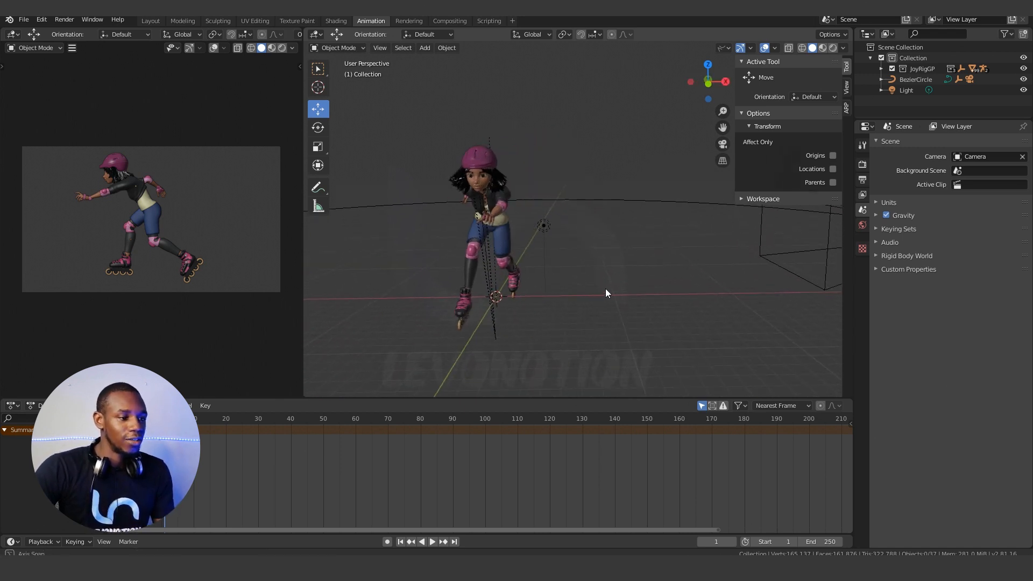
Add a Plain Axes empty at the world origin beside the skater character
key(shift+a)
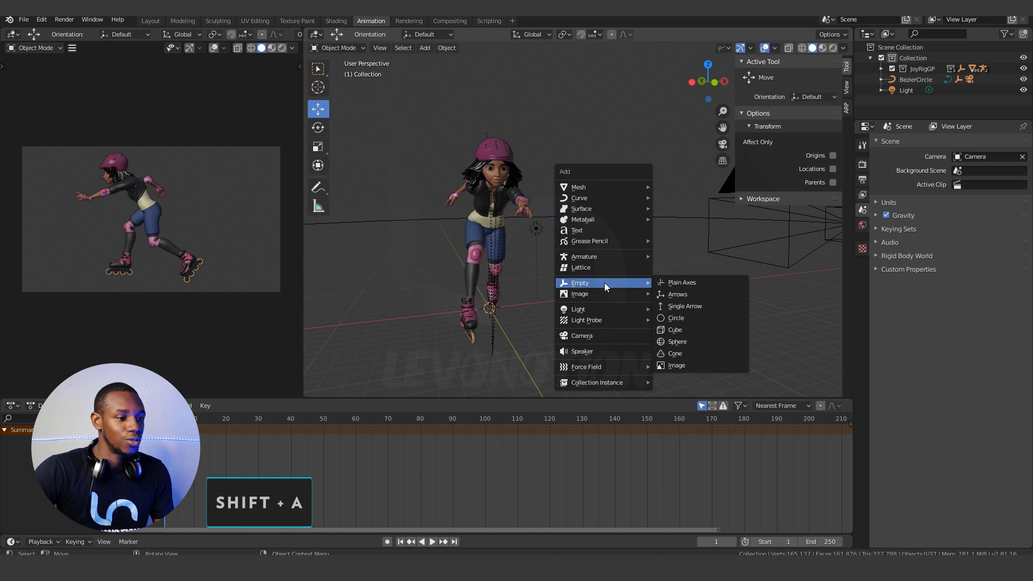
mouse_move(681, 282)
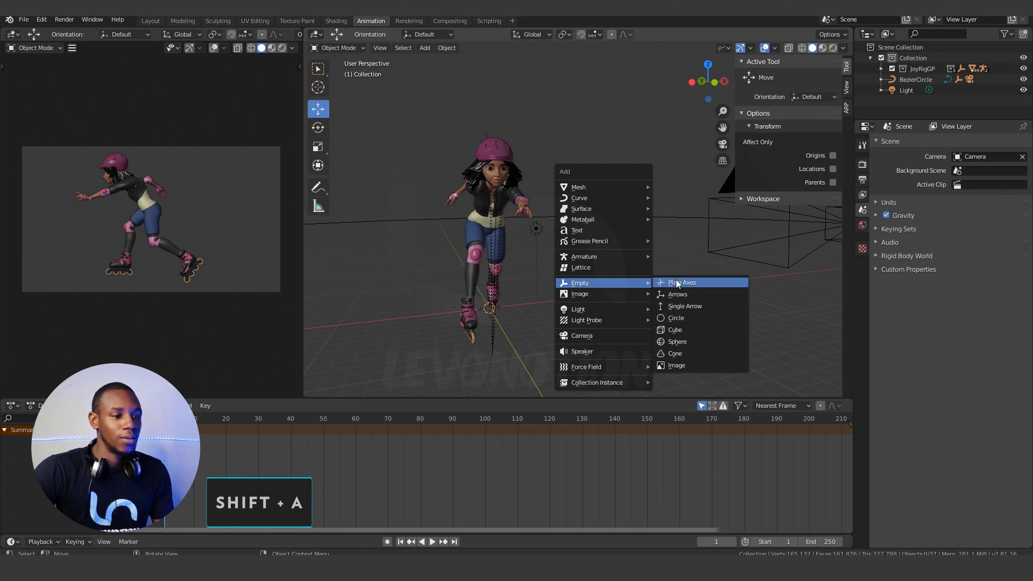
click(680, 282)
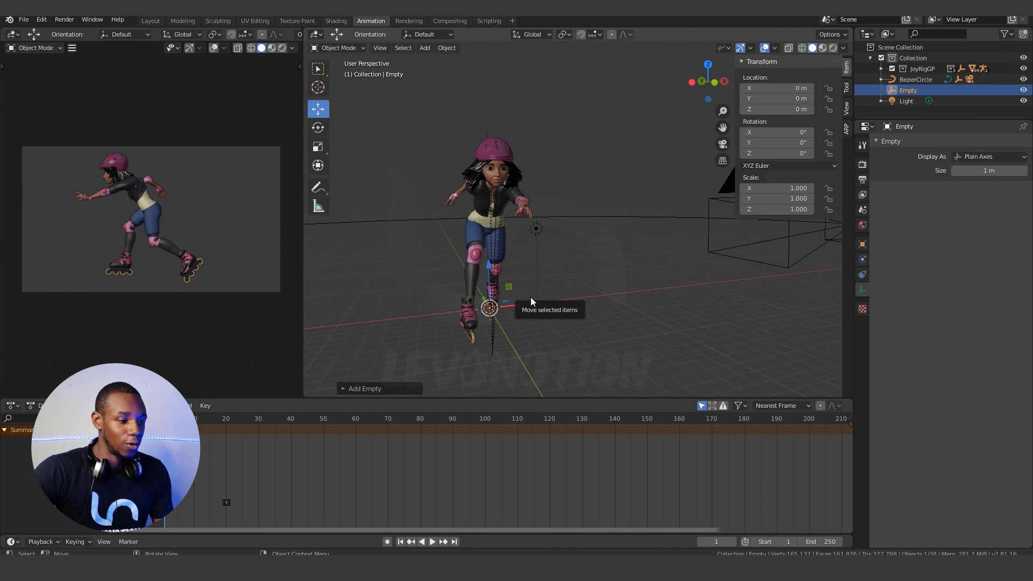
Scale the Target empty up to about 5.75 and select the camera
key(s)
text(Target)
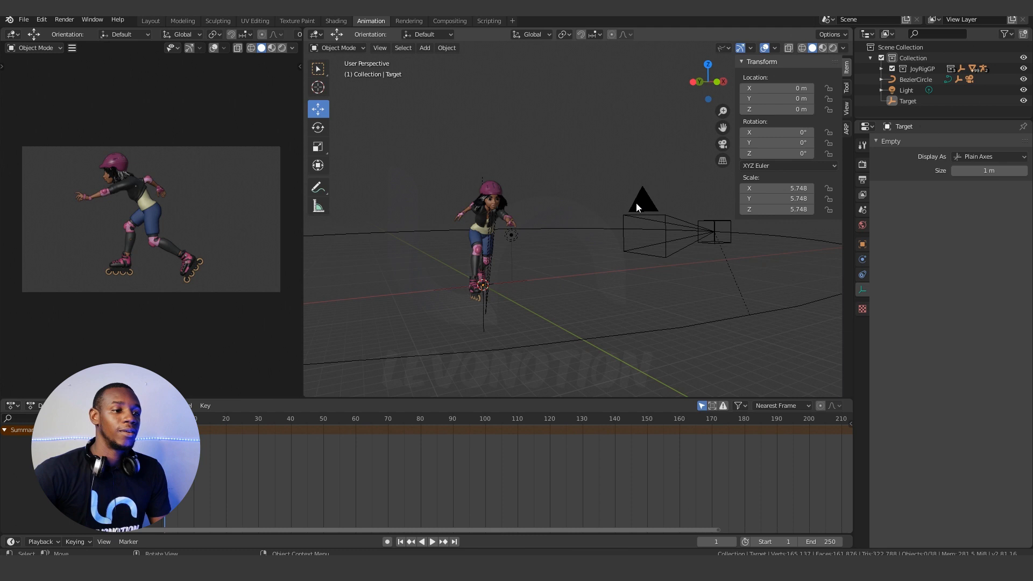
click(641, 198)
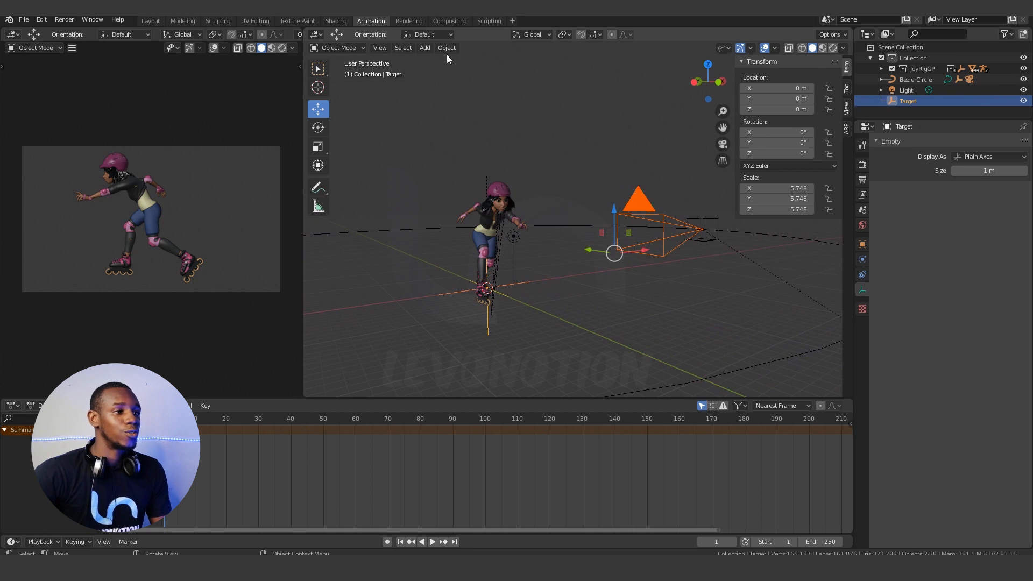
Add a Track To constraint so the camera aims at the Target empty
click(446, 47)
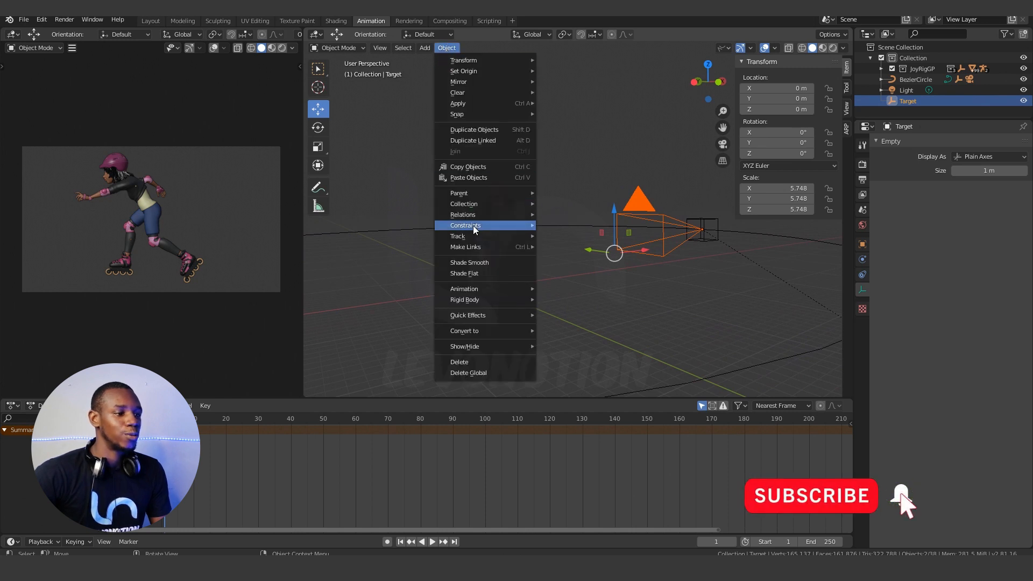
mouse_move(457, 236)
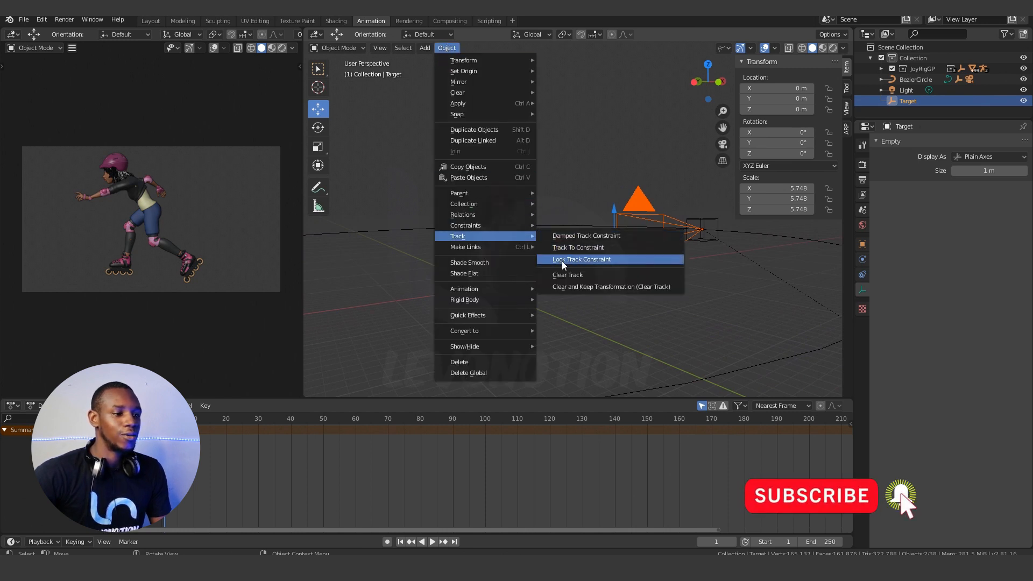
mouse_move(577, 247)
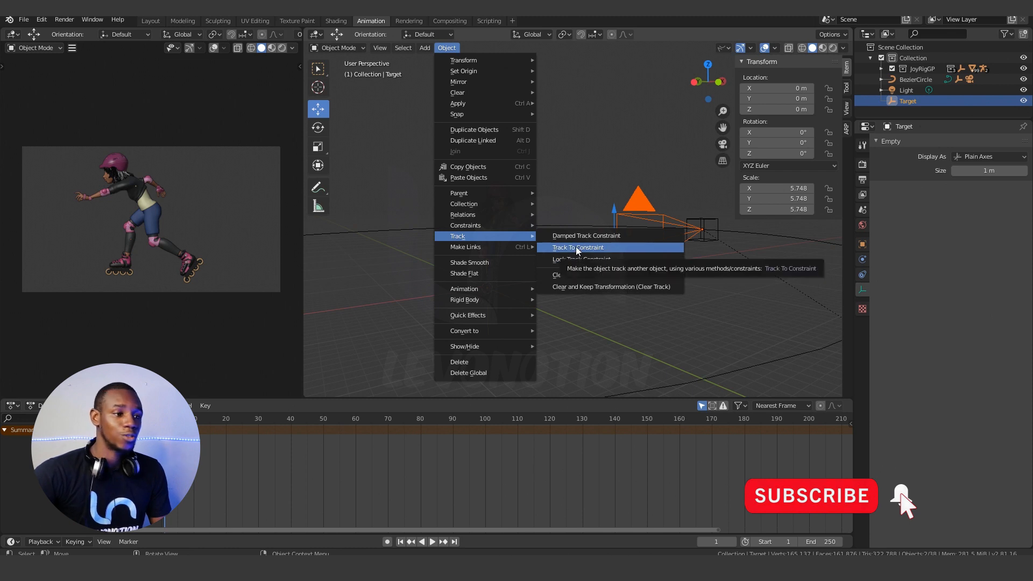
click(576, 247)
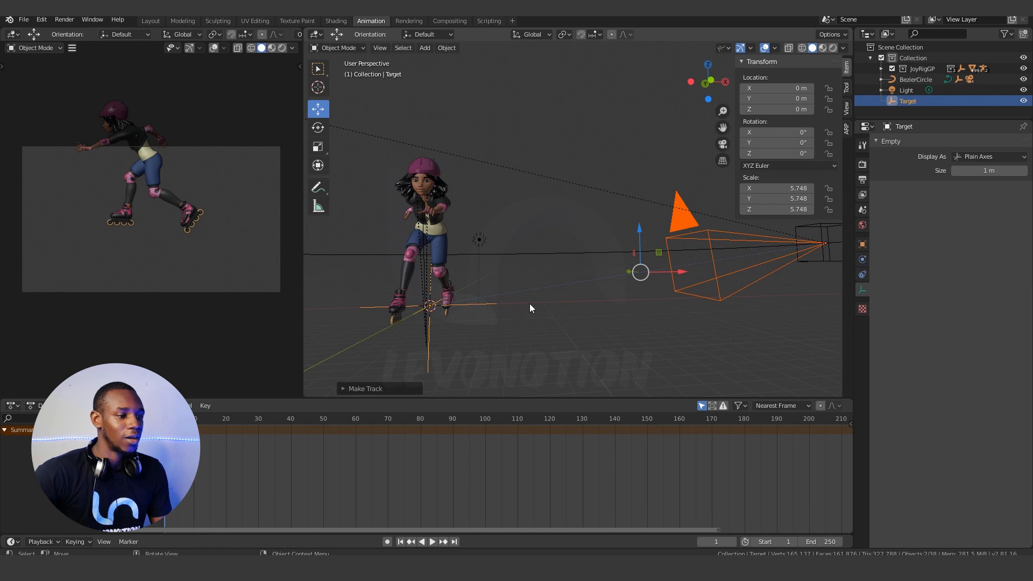
mouse_move(766, 247)
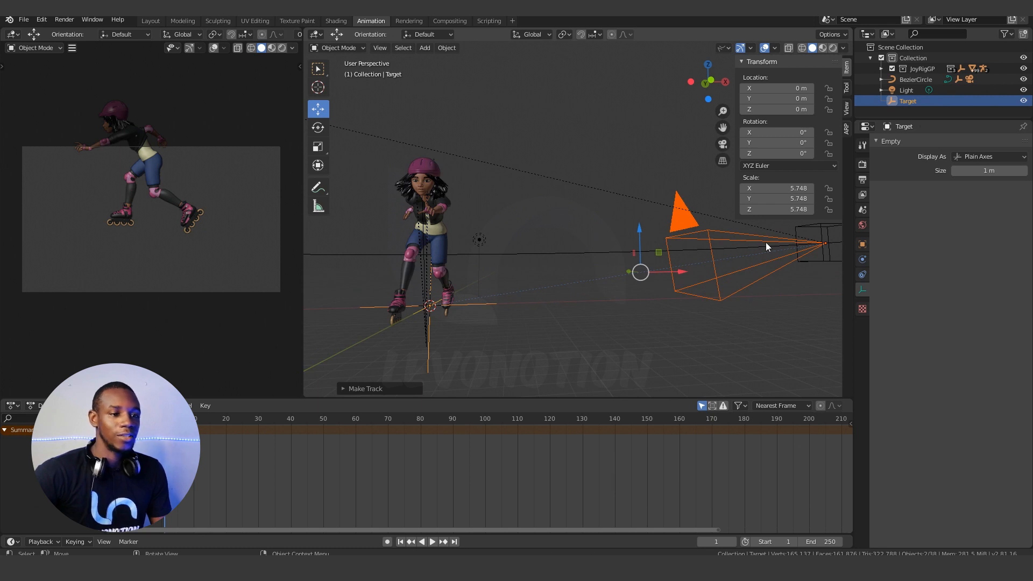
mouse_move(728, 245)
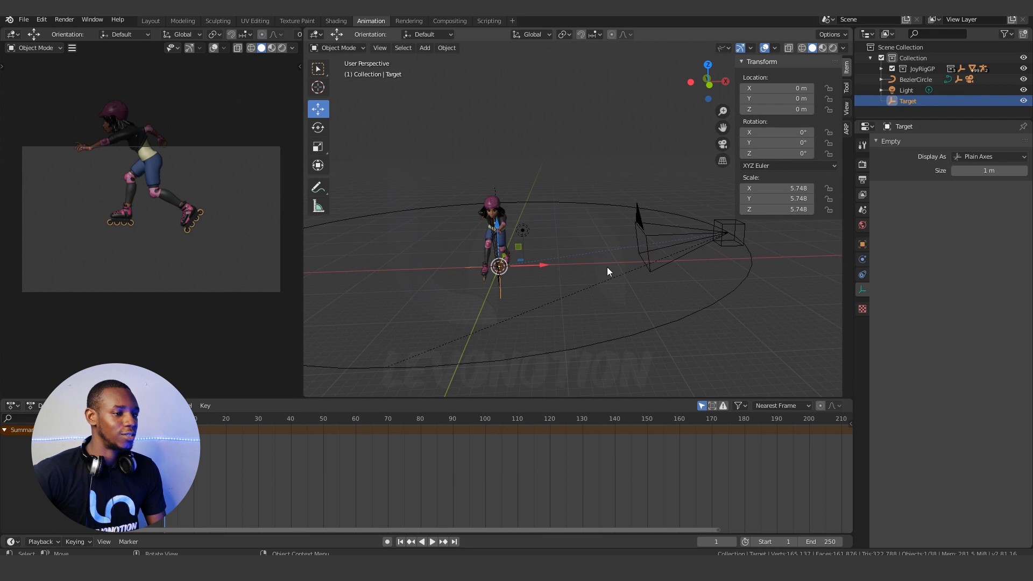
mouse_move(657, 259)
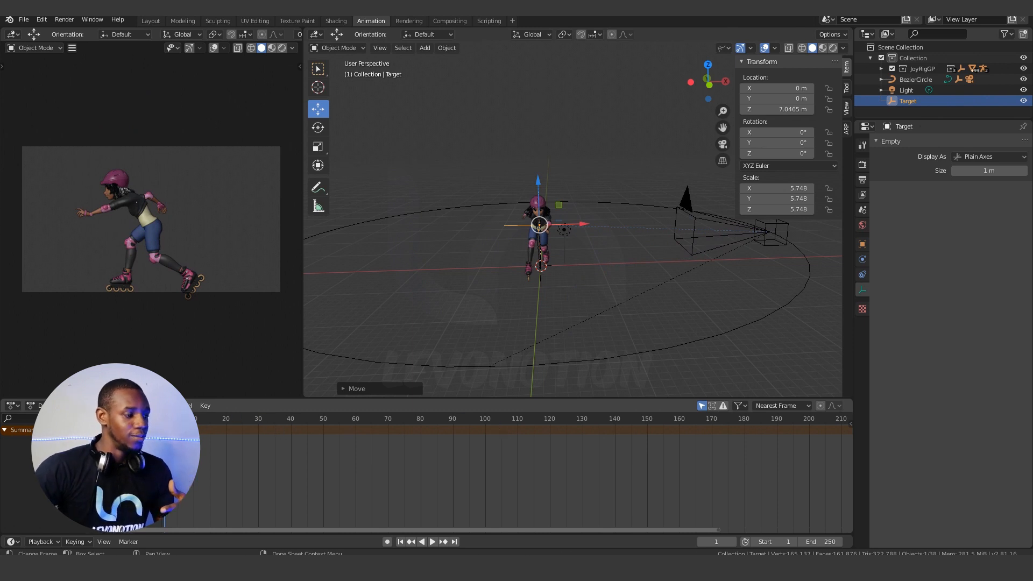
Lower the Target empty along Z to 1.5417 m, near the skater's torso
click(431, 542)
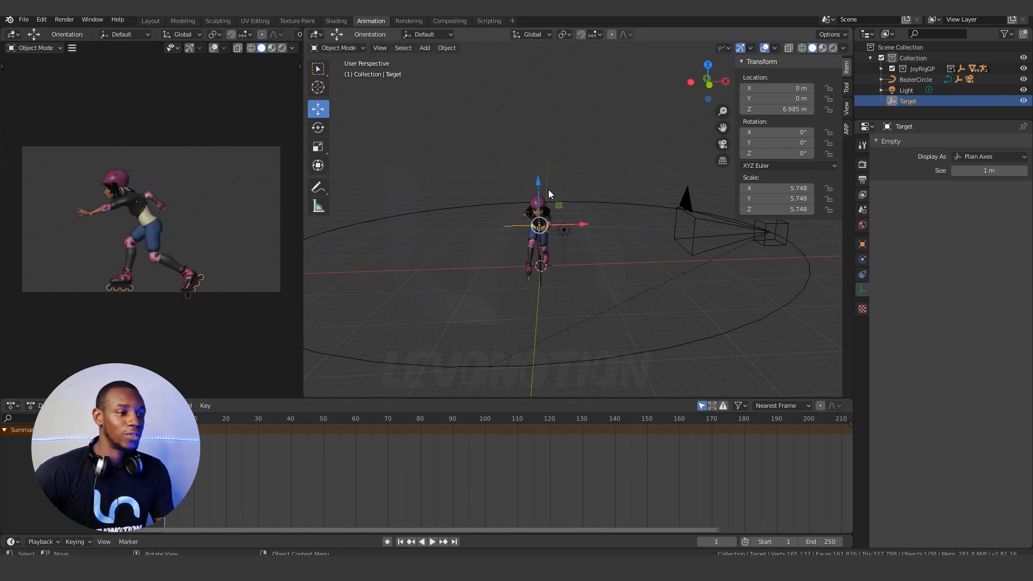
drag(540, 191, 539, 227)
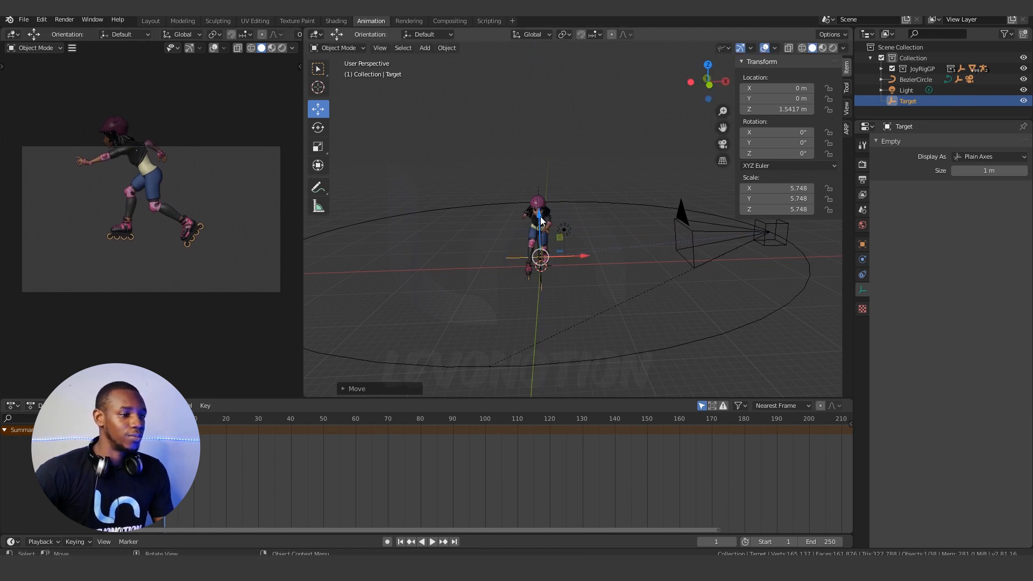
Keyframe Target's location at frame 1, jump to frame 30, and scrub to check the rise
key(i)
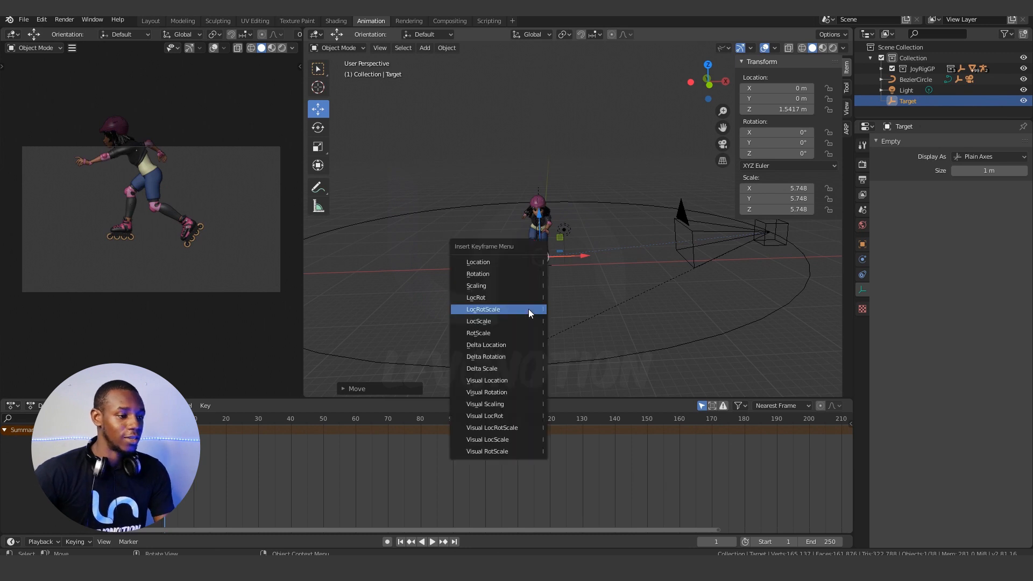
click(483, 309)
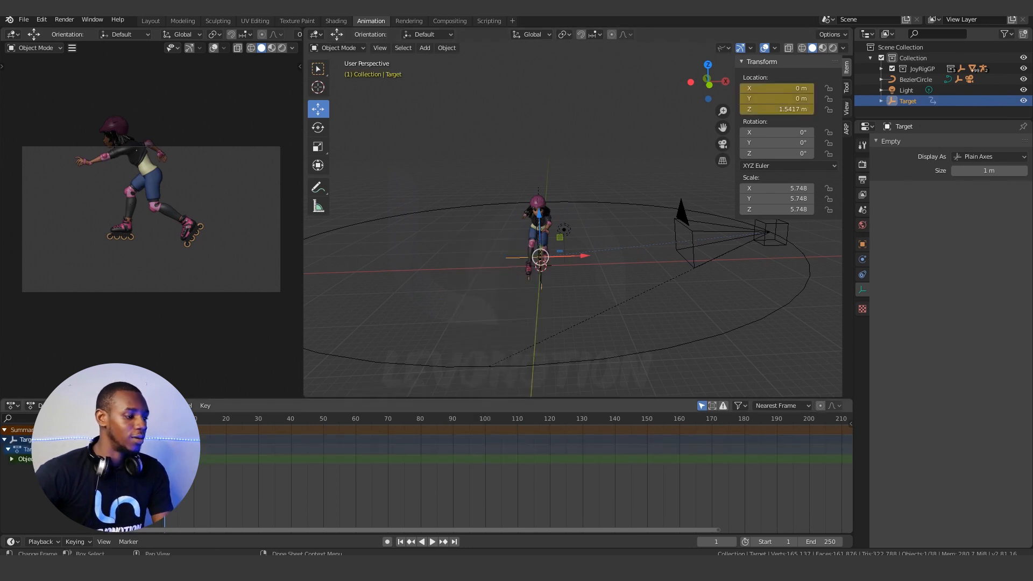
click(257, 418)
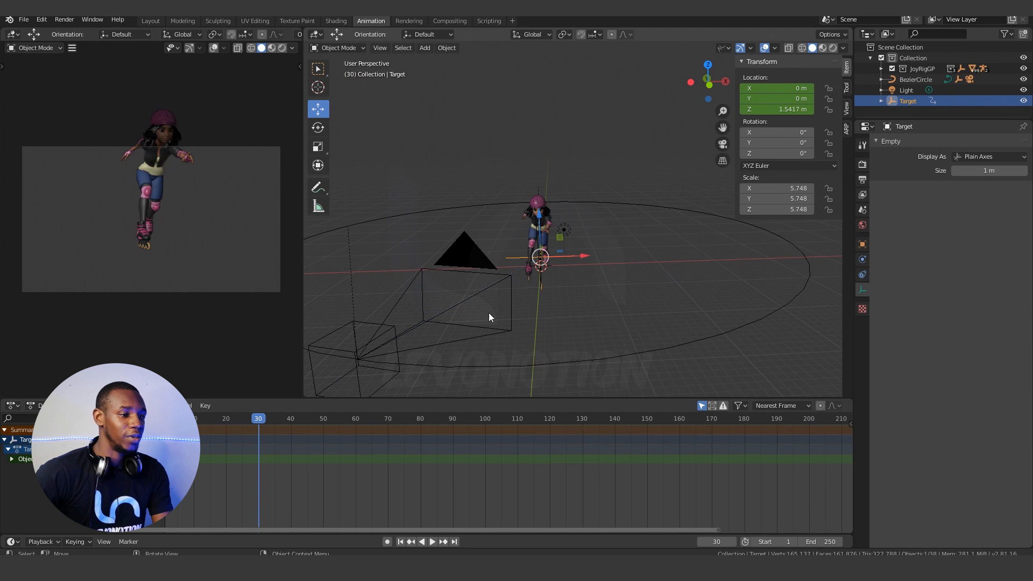
mouse_move(549, 278)
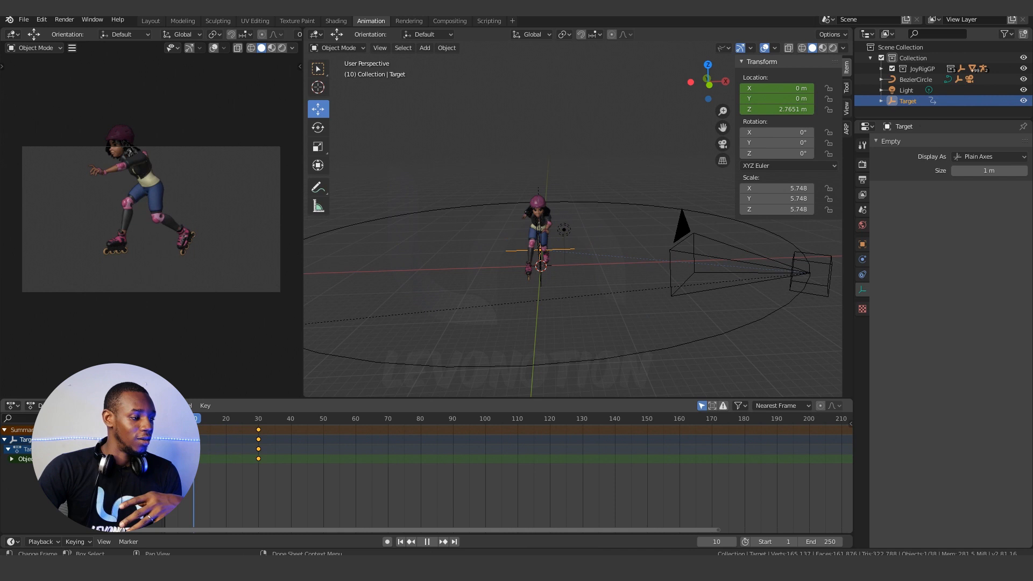
click(283, 418)
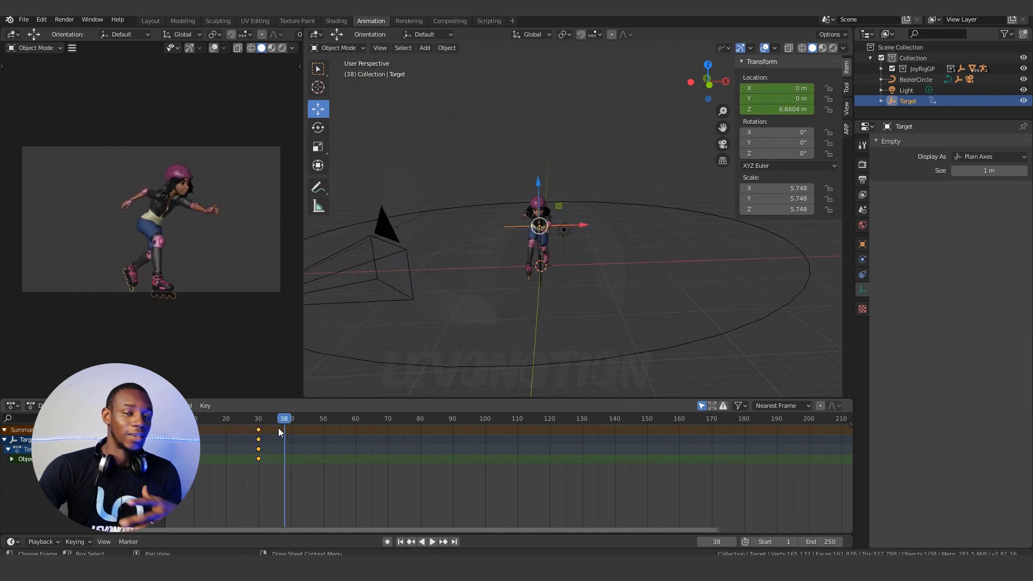